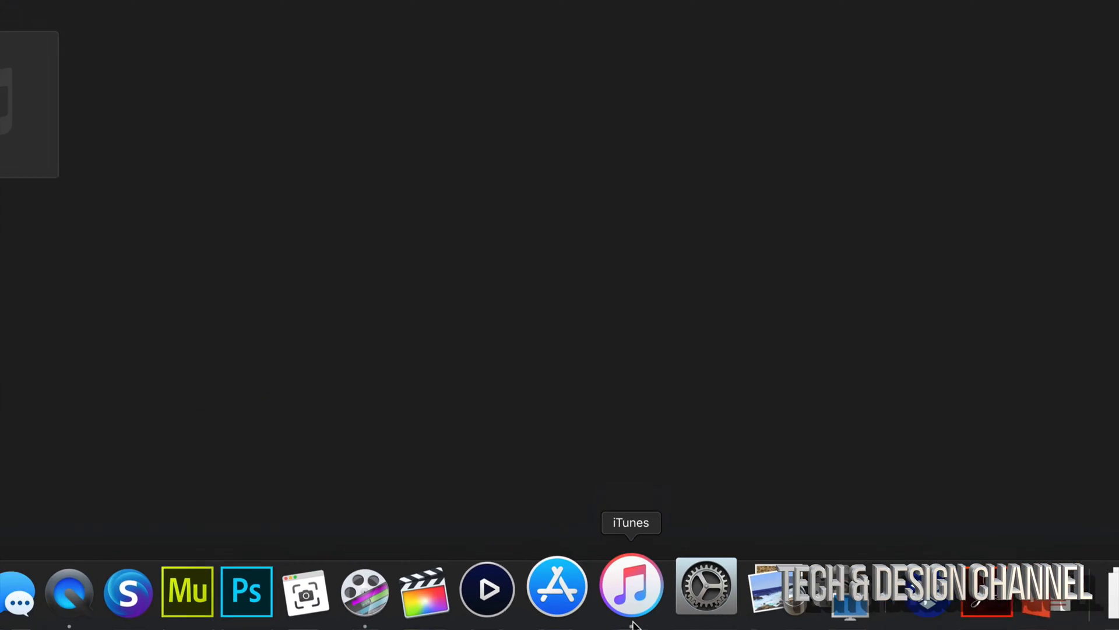
# Launch iTunes from the Dock to show the music library.
pyautogui.click(631, 588)
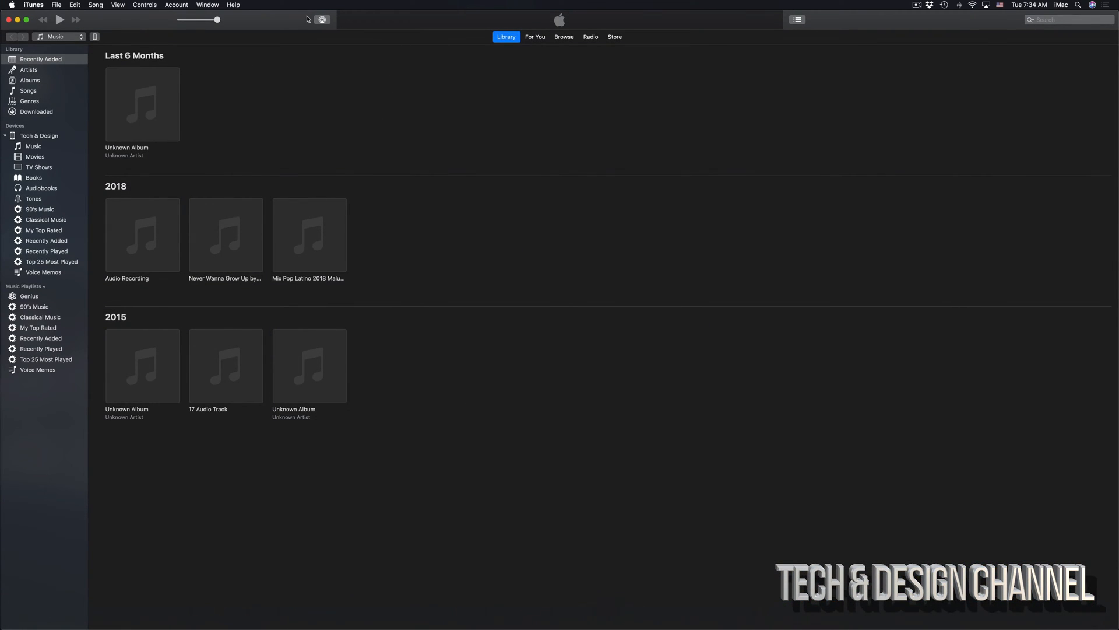
pyautogui.moveTo(98, 33)
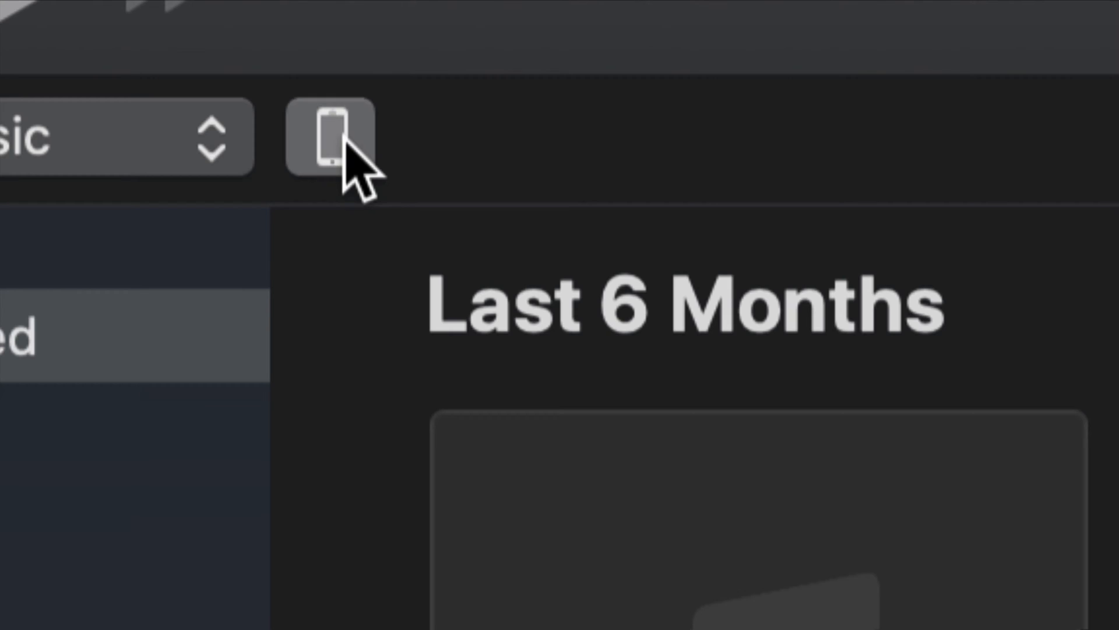
# Open the iPhone's summary and switch automatic backups from iCloud to This Computer.
pyautogui.click(328, 138)
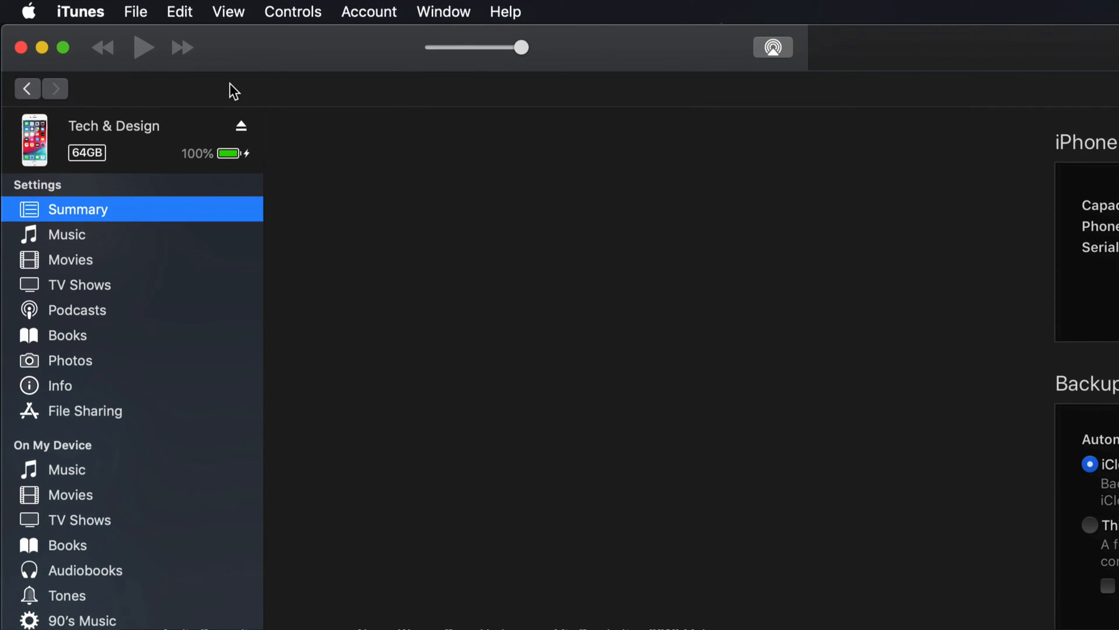
pyautogui.scroll(-3)
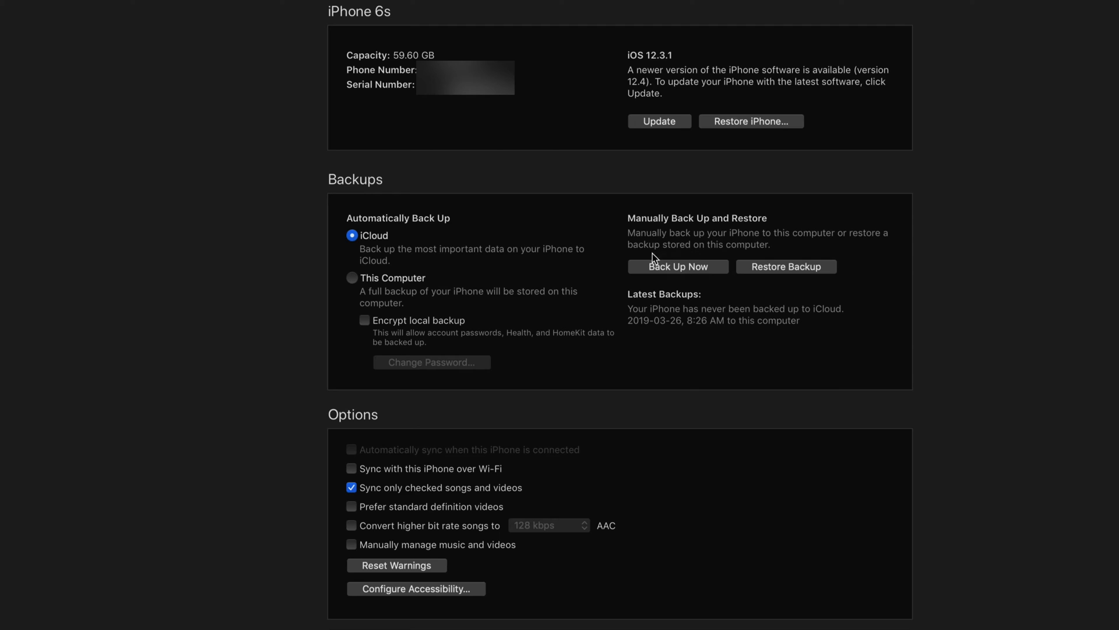
pyautogui.moveTo(626, 259)
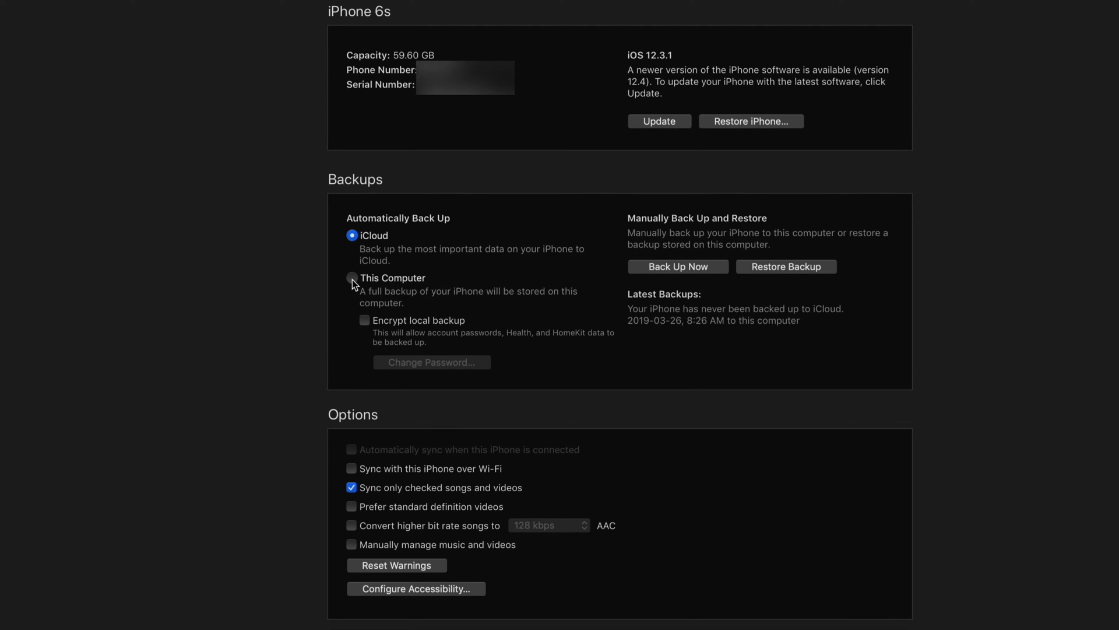
pyautogui.click(352, 278)
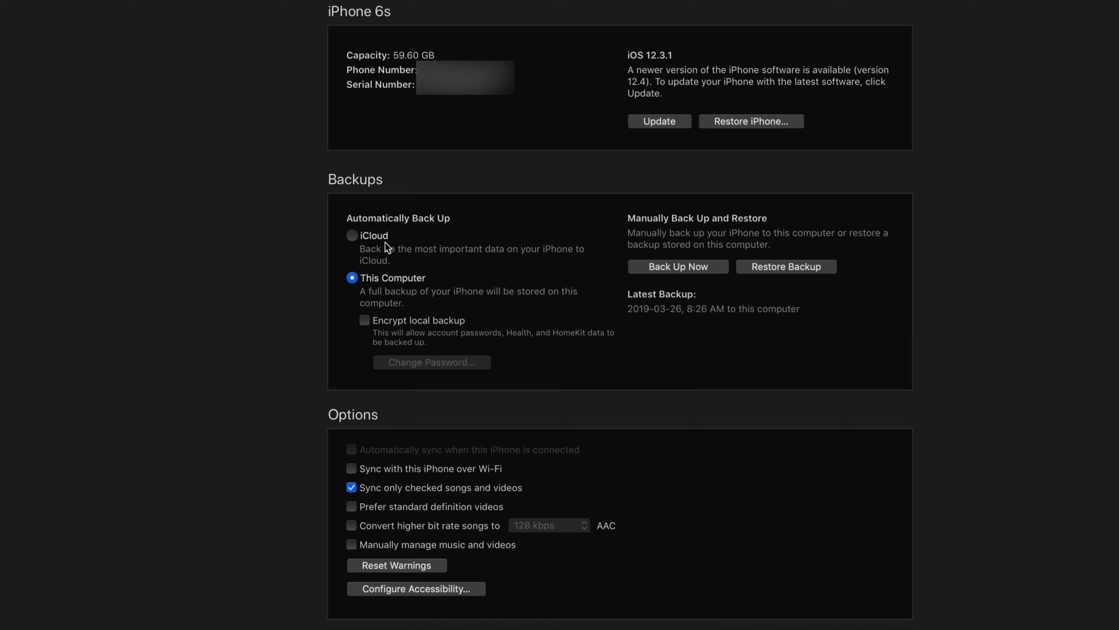
pyautogui.moveTo(668, 273)
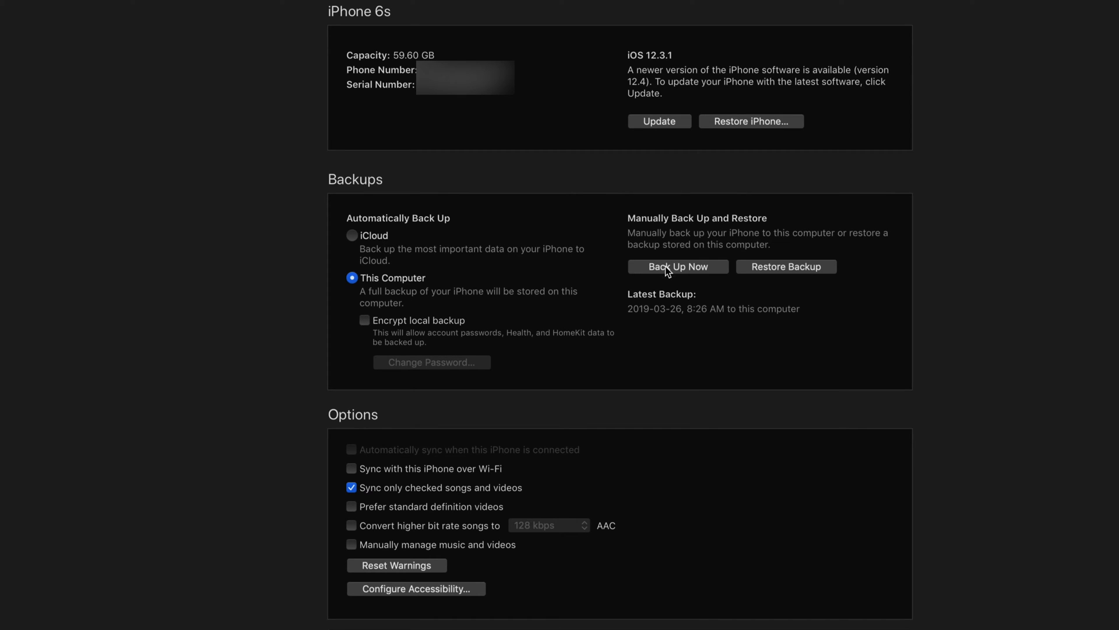
pyautogui.moveTo(702, 281)
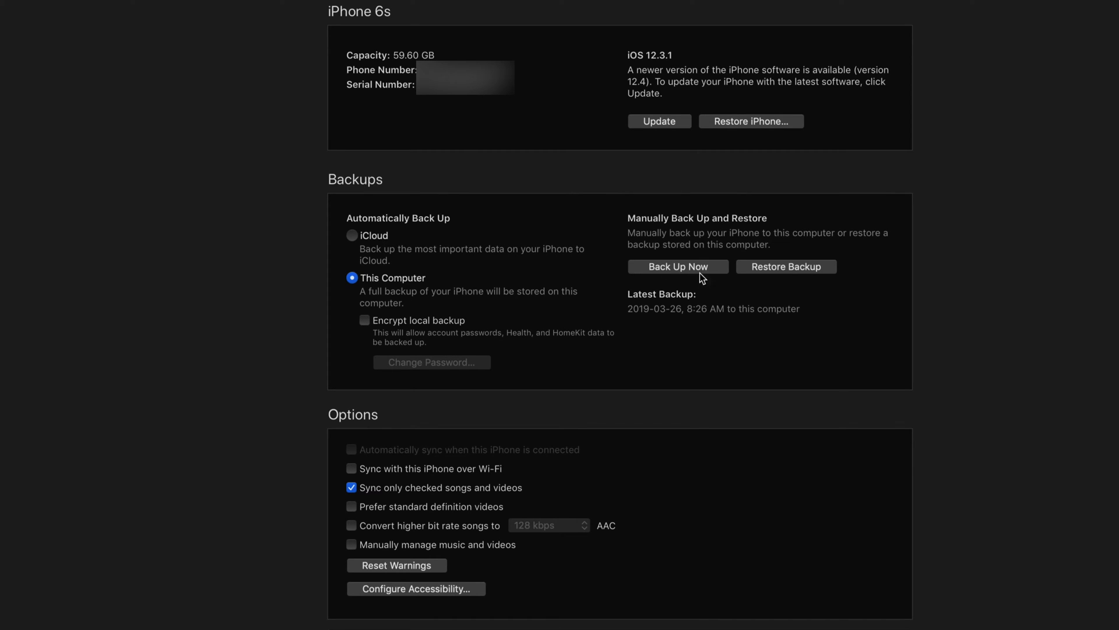
pyautogui.moveTo(687, 276)
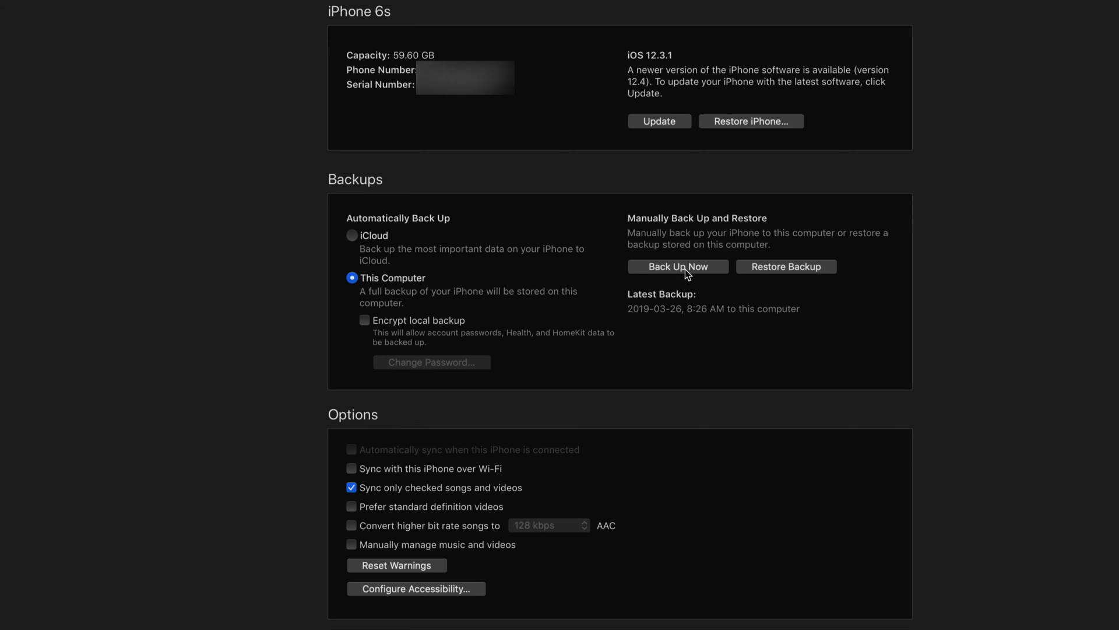
# Run Back Up Now to back up the iPhone to this computer.
pyautogui.click(679, 266)
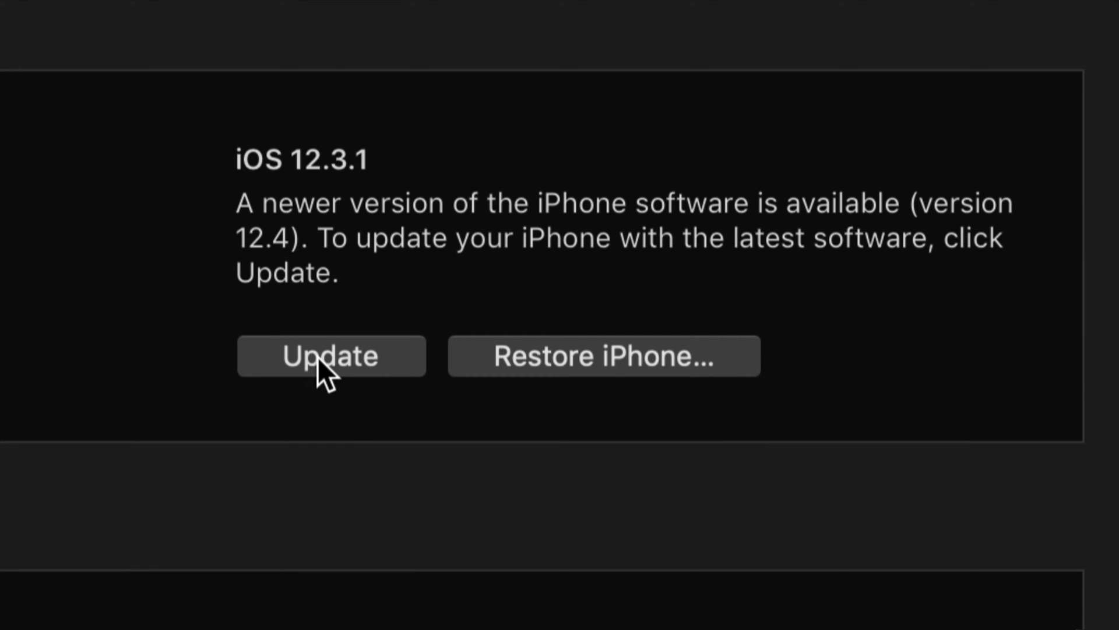
# Update the iPhone to iOS 12.4, past the release notes, and agree to the licence.
pyautogui.click(330, 356)
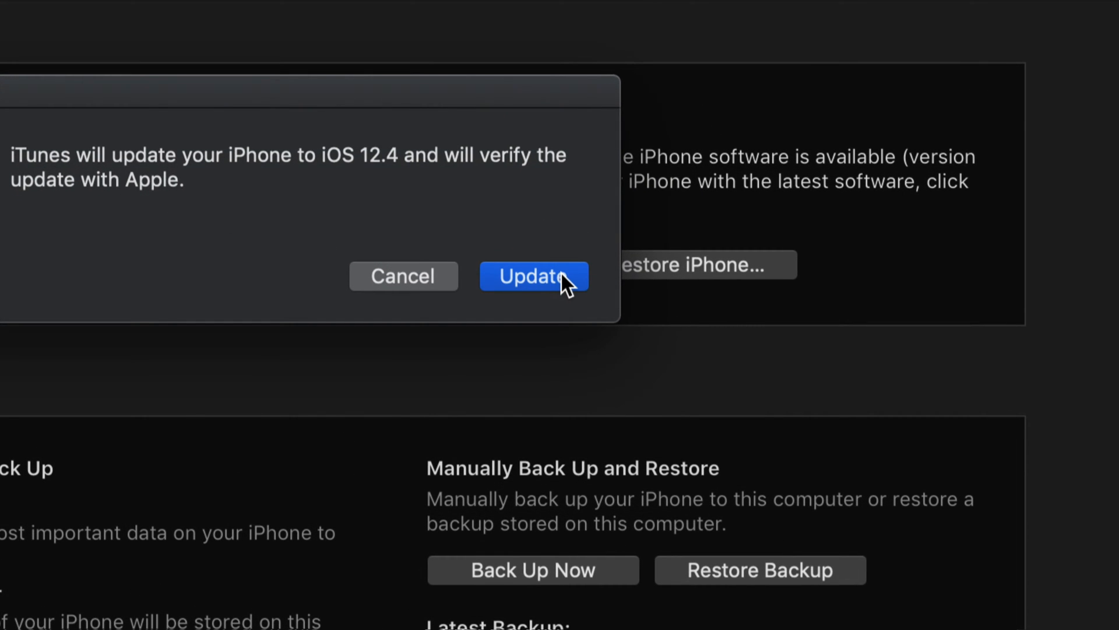
pyautogui.click(533, 275)
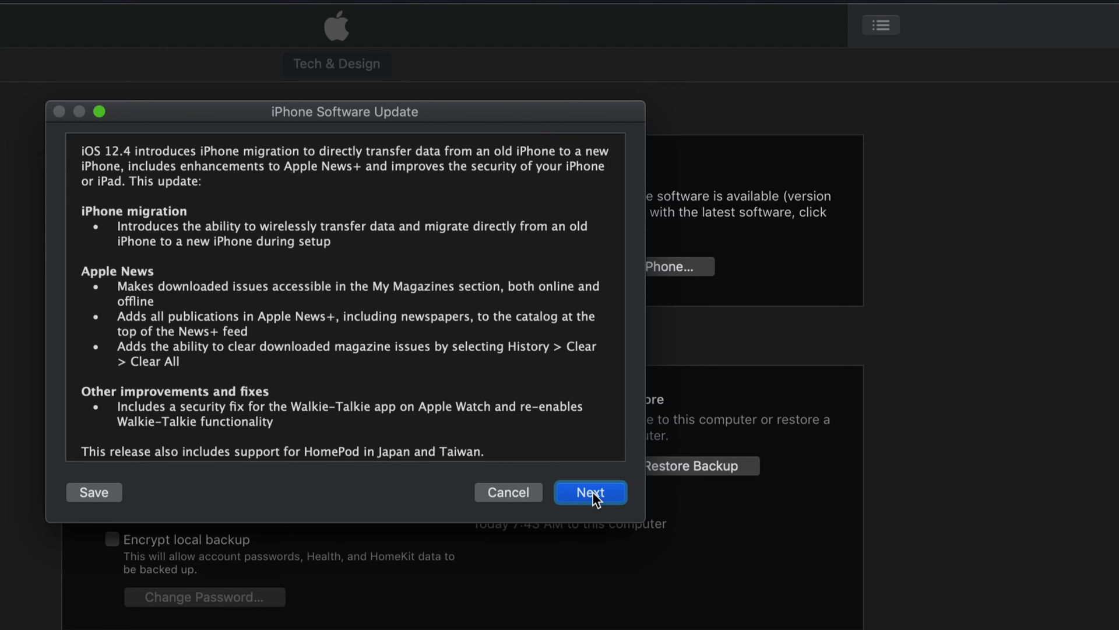
pyautogui.click(590, 492)
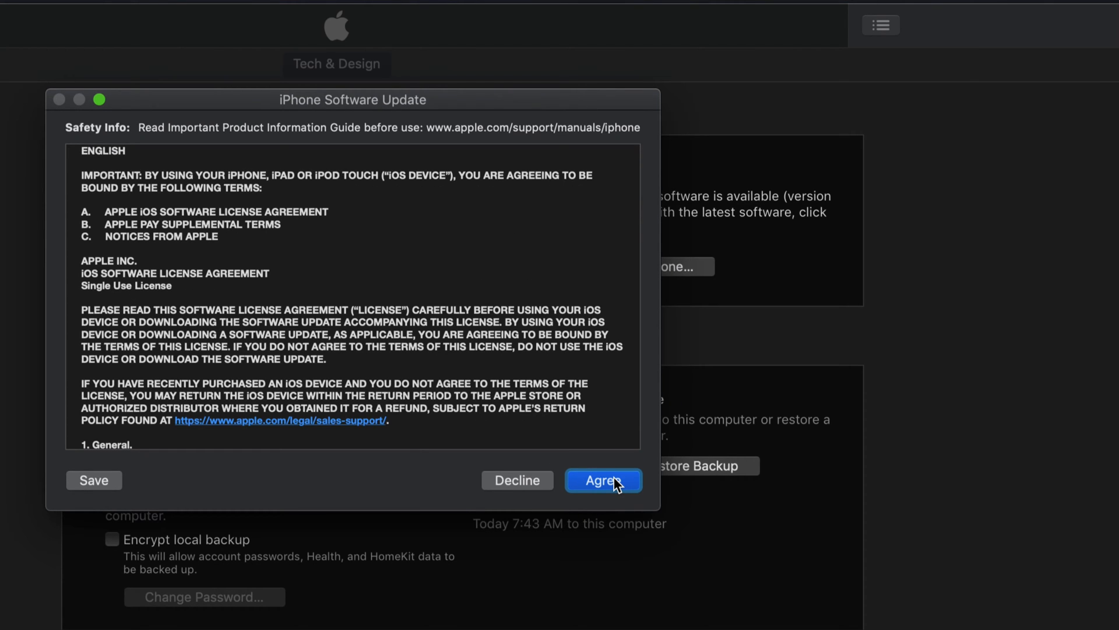
pyautogui.click(603, 480)
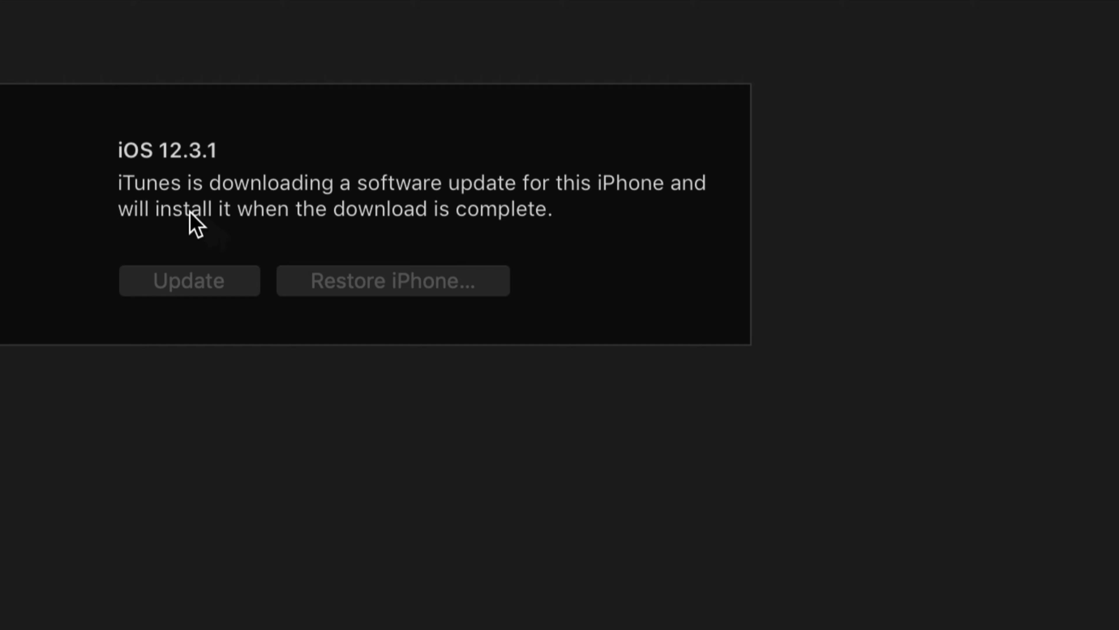
pyautogui.moveTo(373, 213)
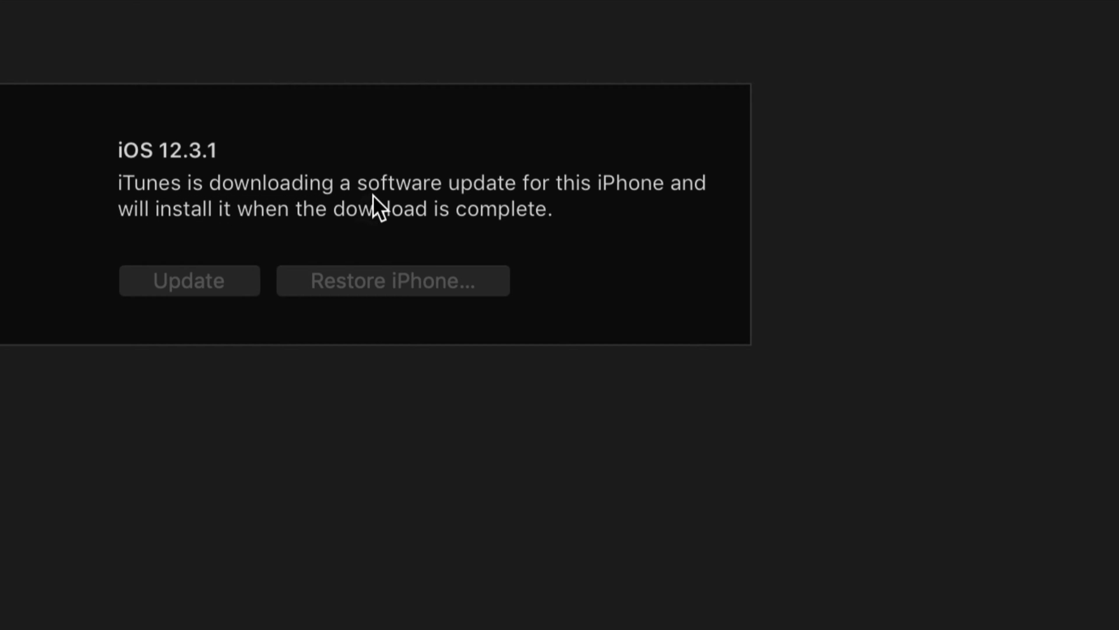
pyautogui.moveTo(555, 214)
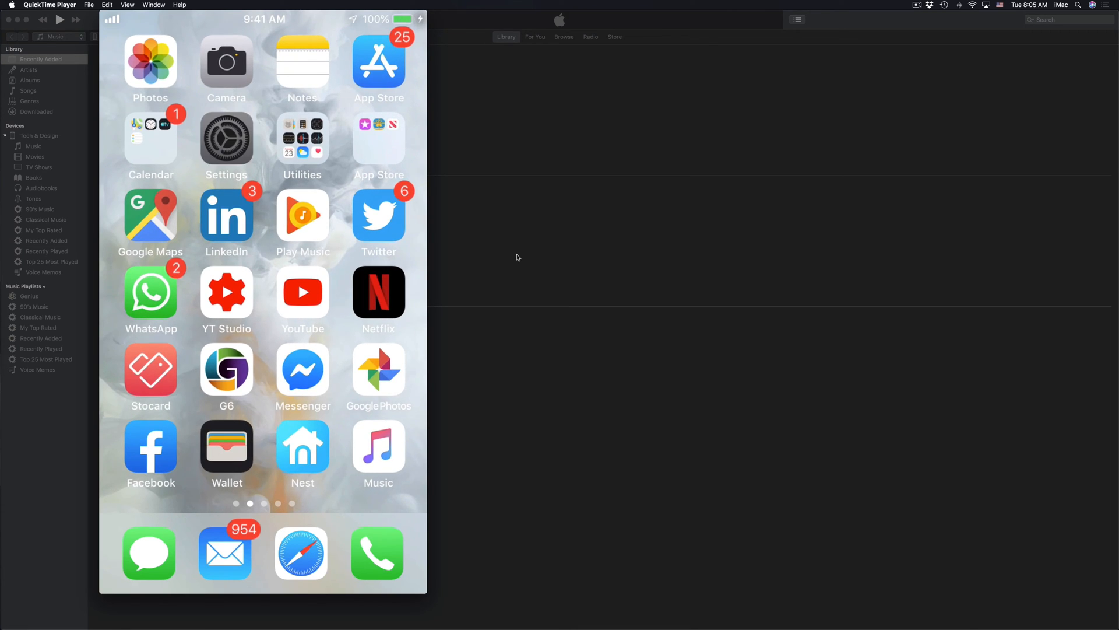
# Check Software Update in the mirrored iPhone's General settings, confirming iOS 12.4.
pyautogui.click(226, 138)
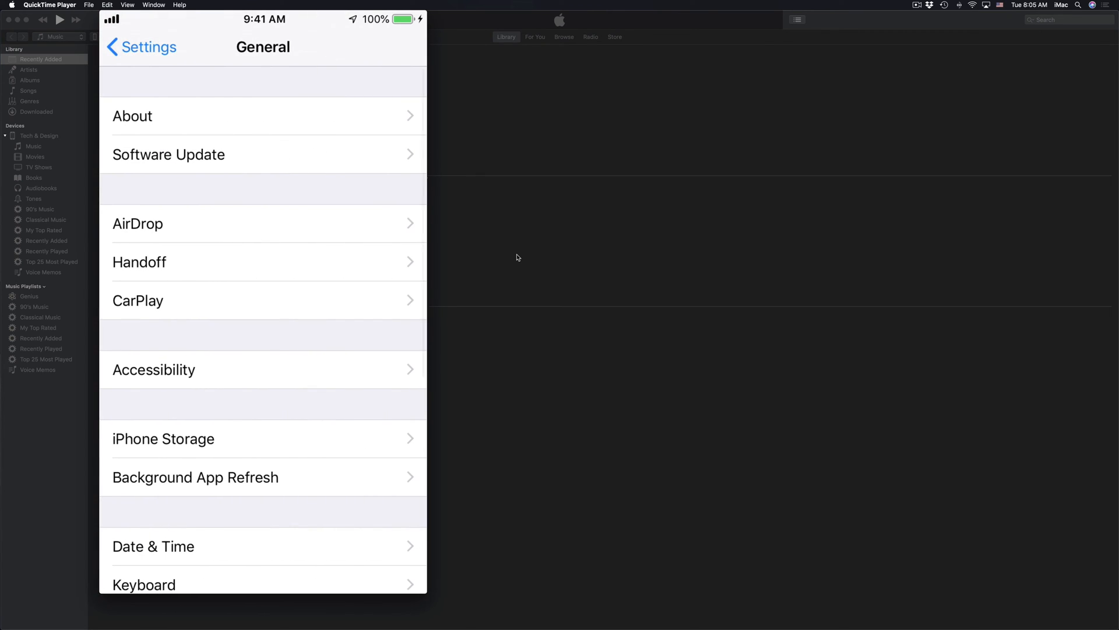
pyautogui.click(168, 154)
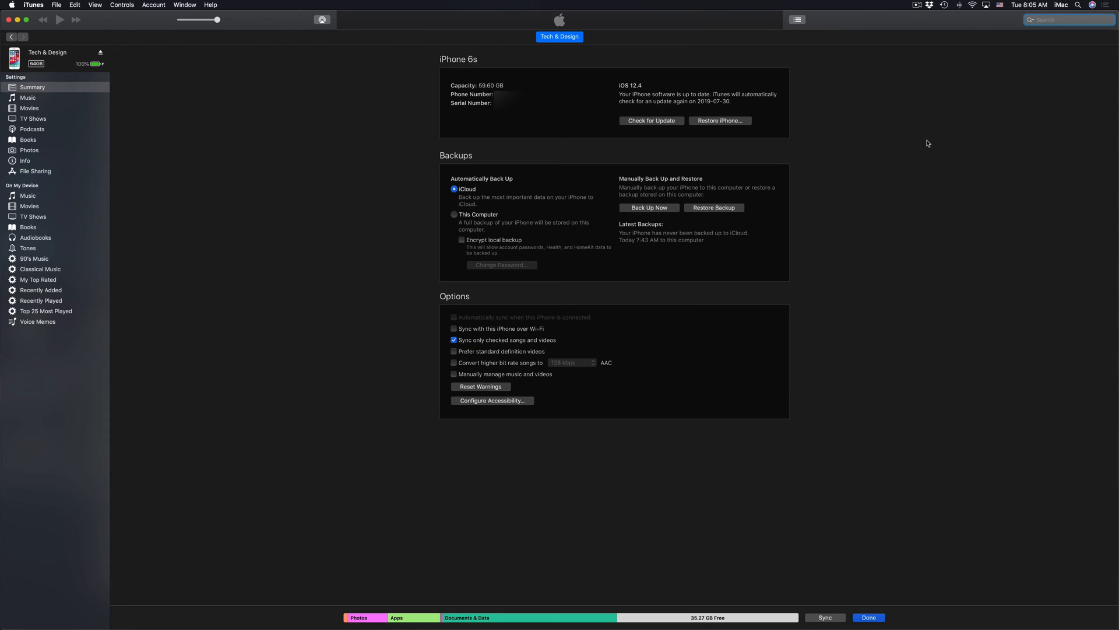
pyautogui.click(1069, 20)
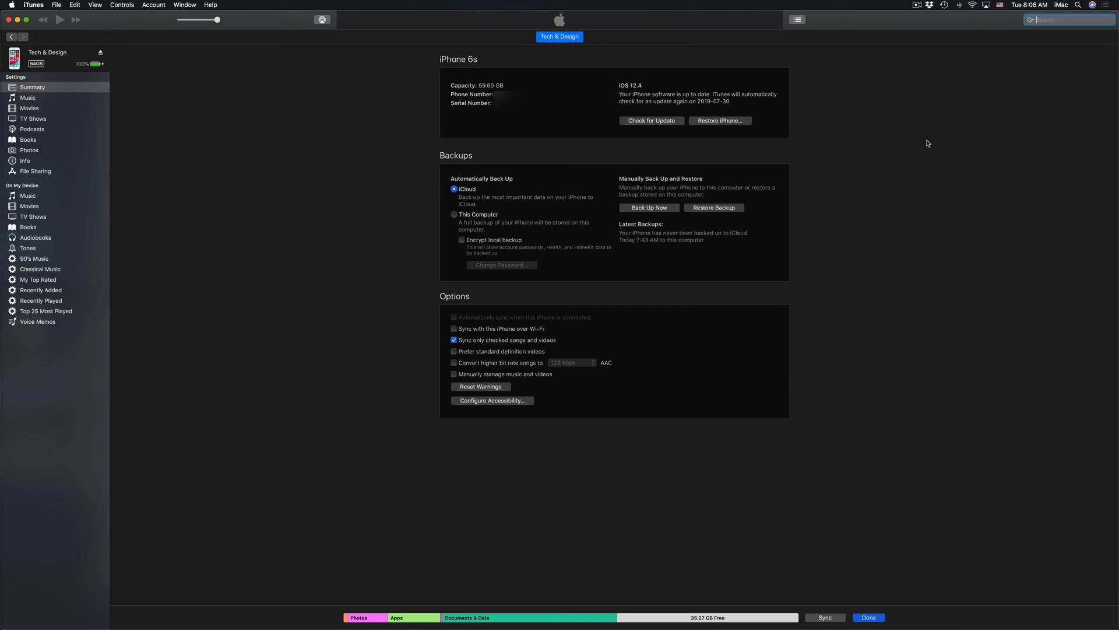
pyautogui.click(453, 328)
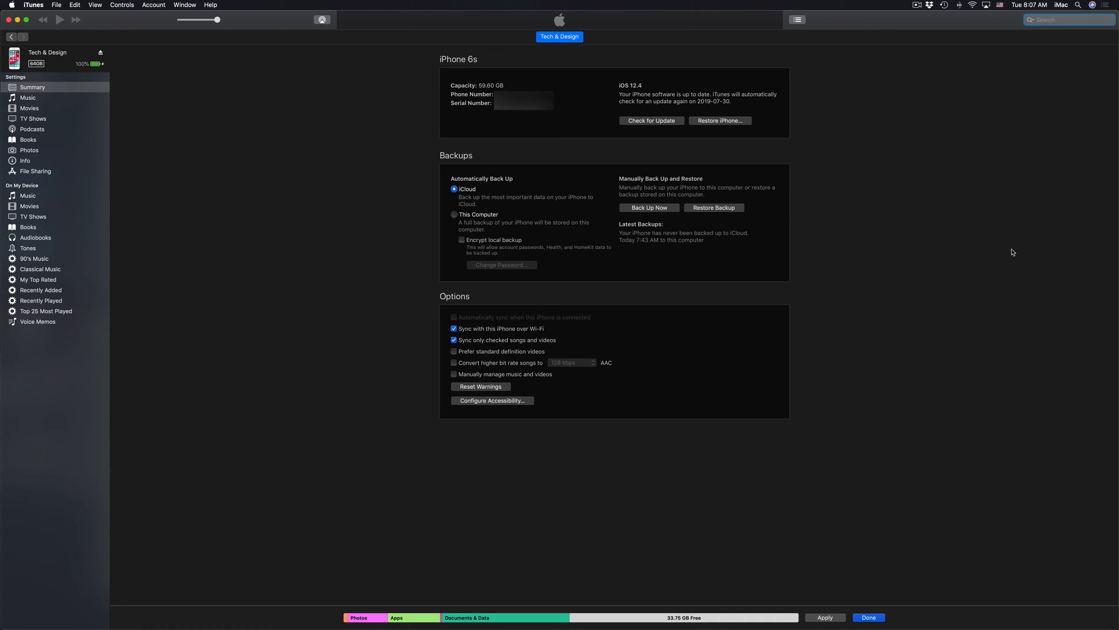
pyautogui.click(454, 328)
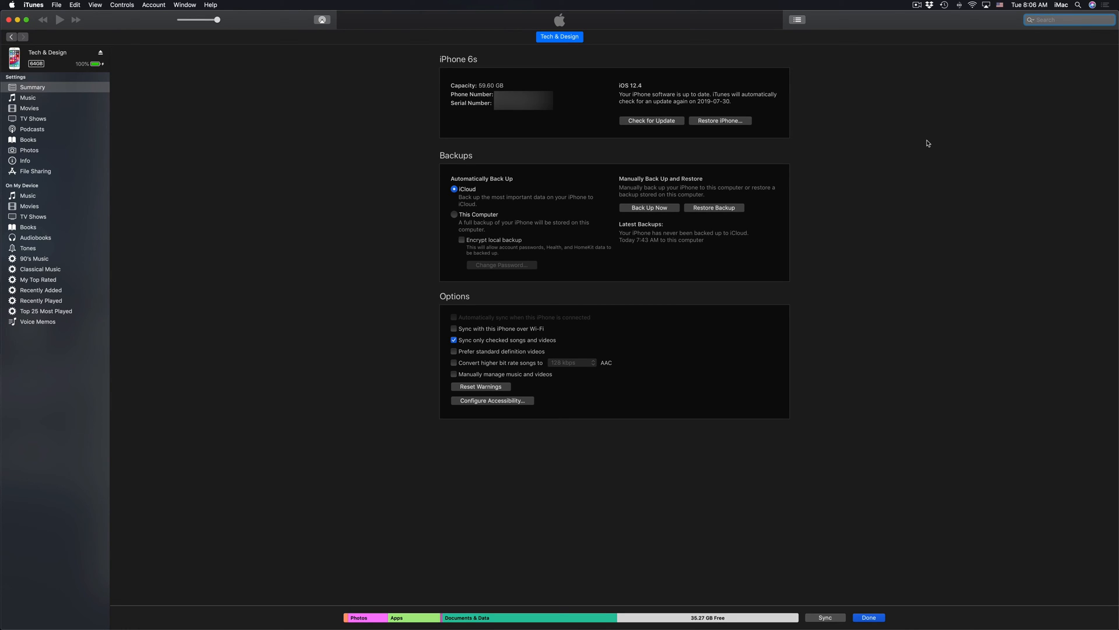
# Check 'Sync with this iPhone over Wi-Fi' in the summary options.
pyautogui.click(1067, 19)
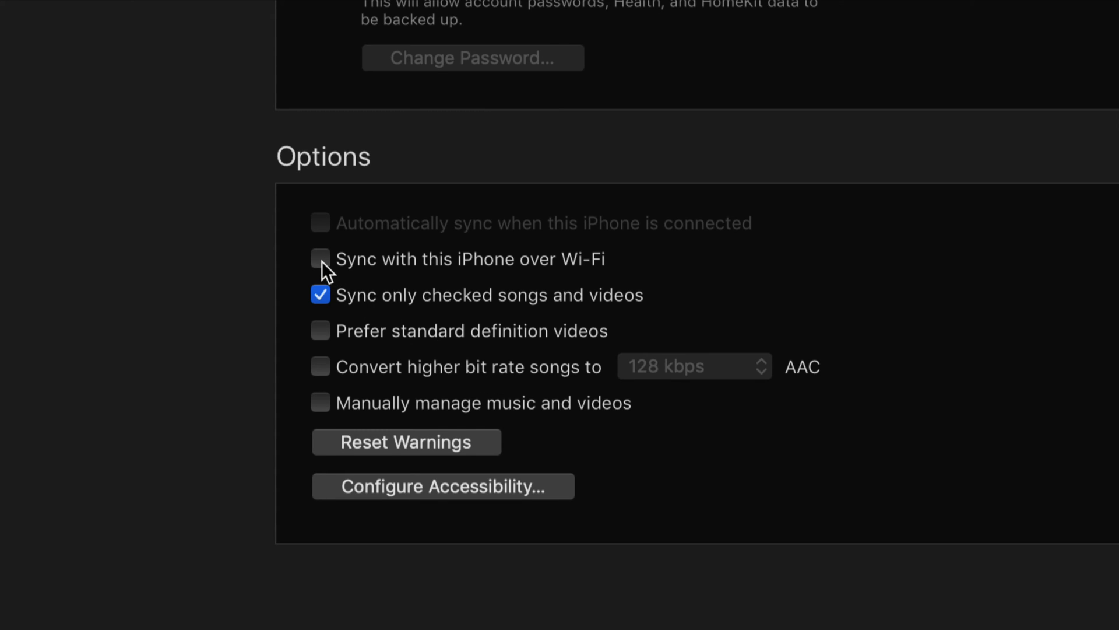
pyautogui.moveTo(361, 272)
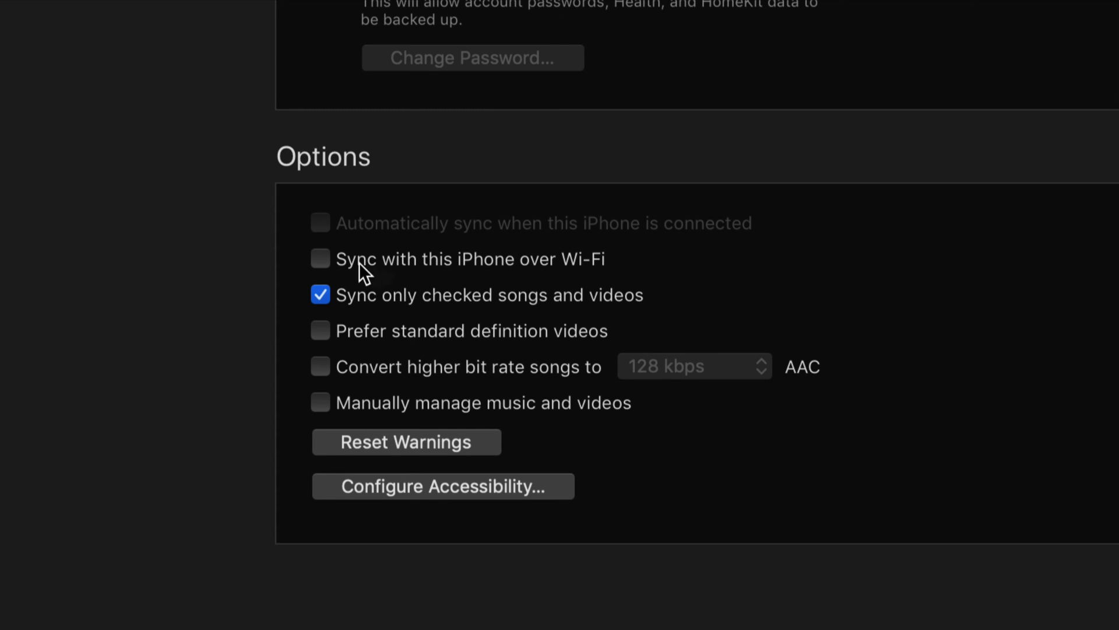
pyautogui.click(320, 258)
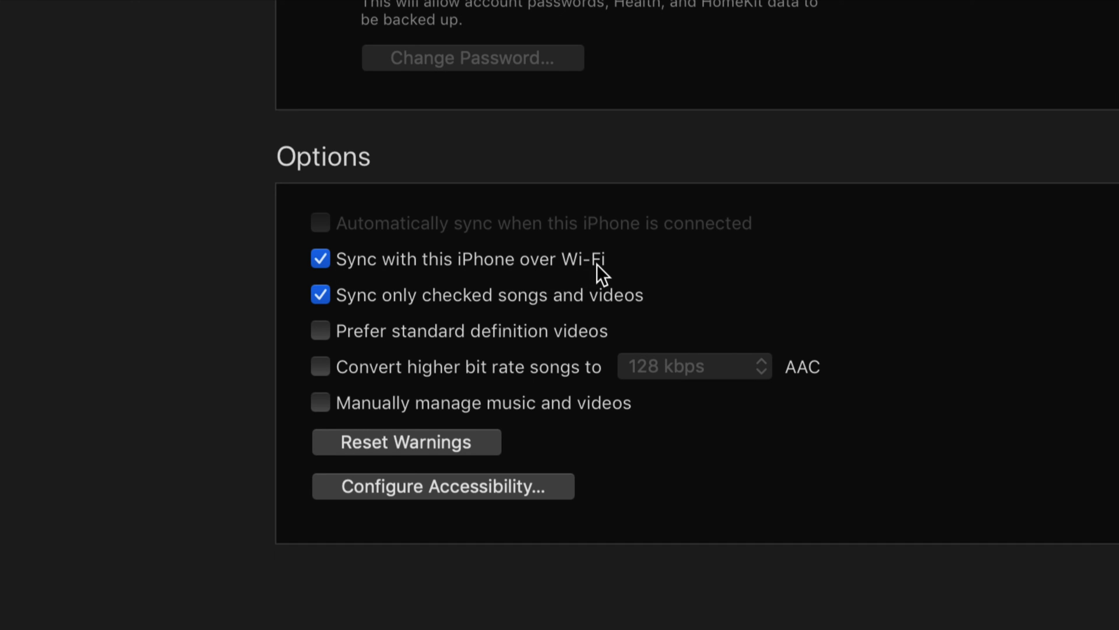